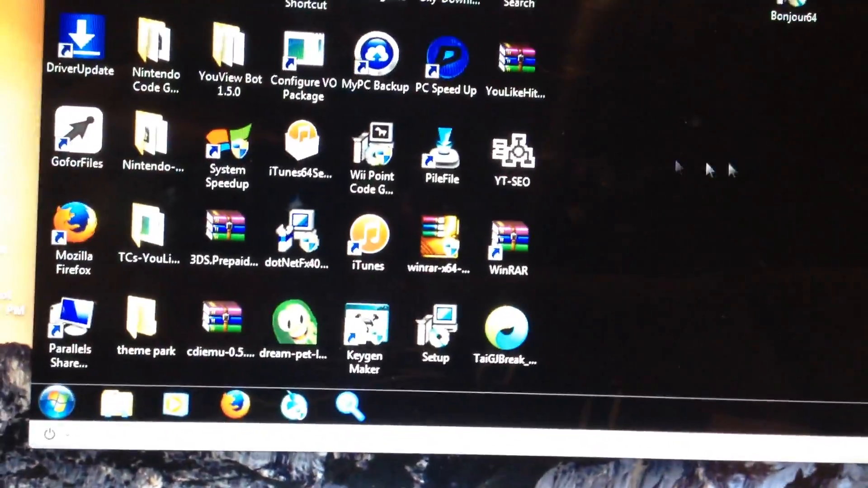
- Launch the TaiGJBreak desktop shortcut to open the iOS 8 jailbreak window
double_click(505, 331)
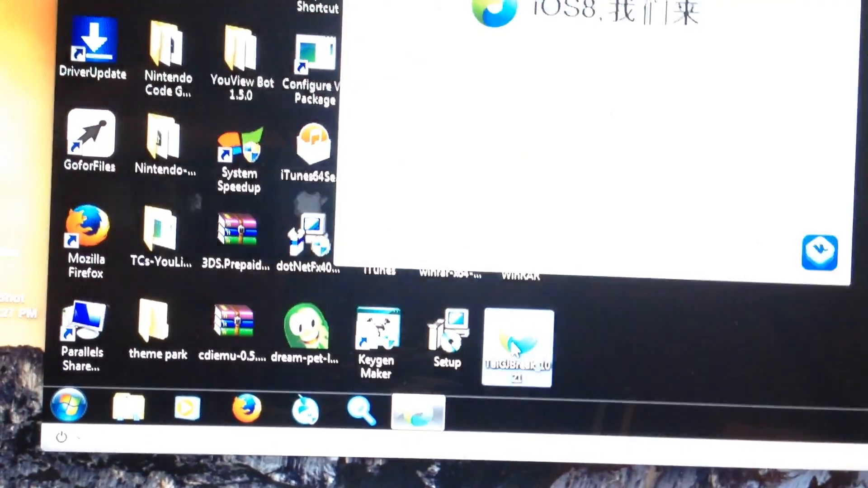